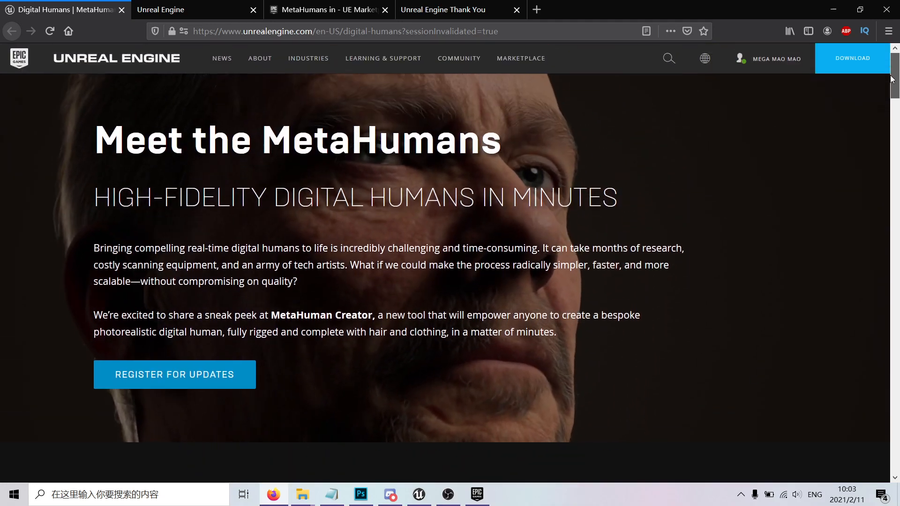
# Step: Scroll through the Digital Humans page to read it
pyautogui.scroll(-3)
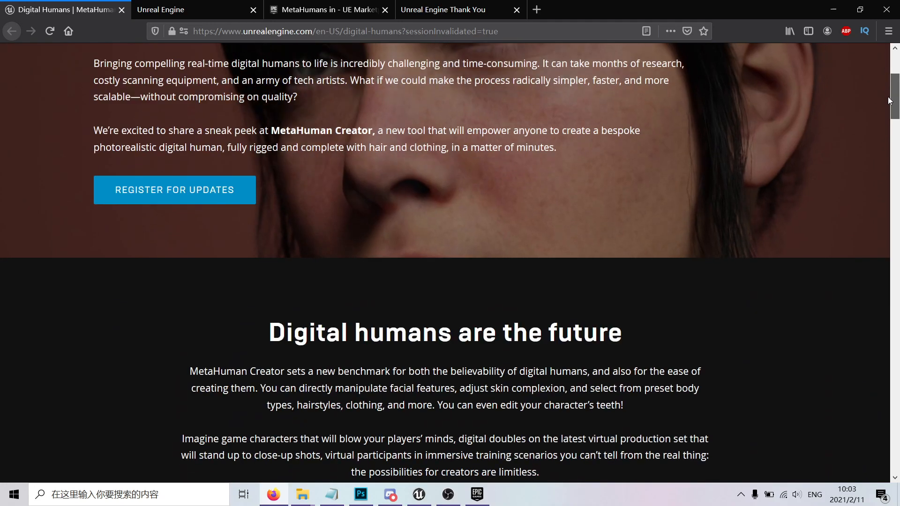
pyautogui.scroll(3)
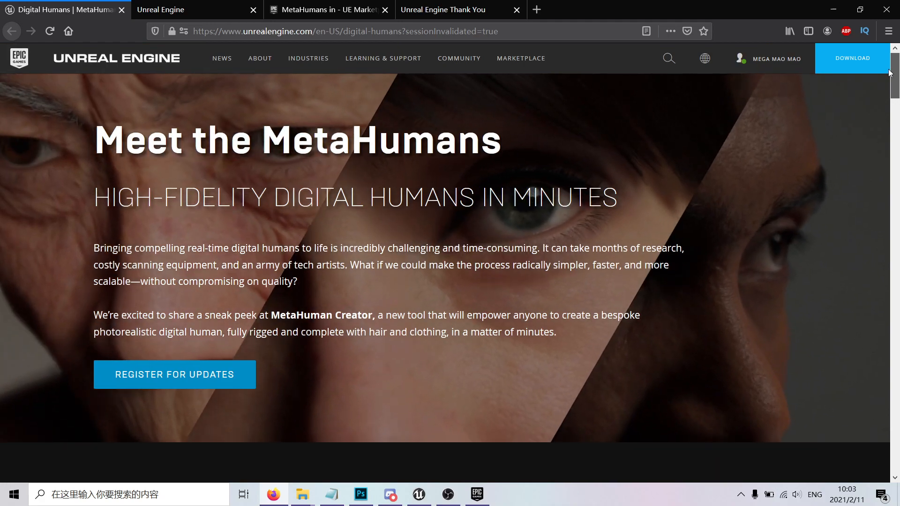
pyautogui.scroll(-3)
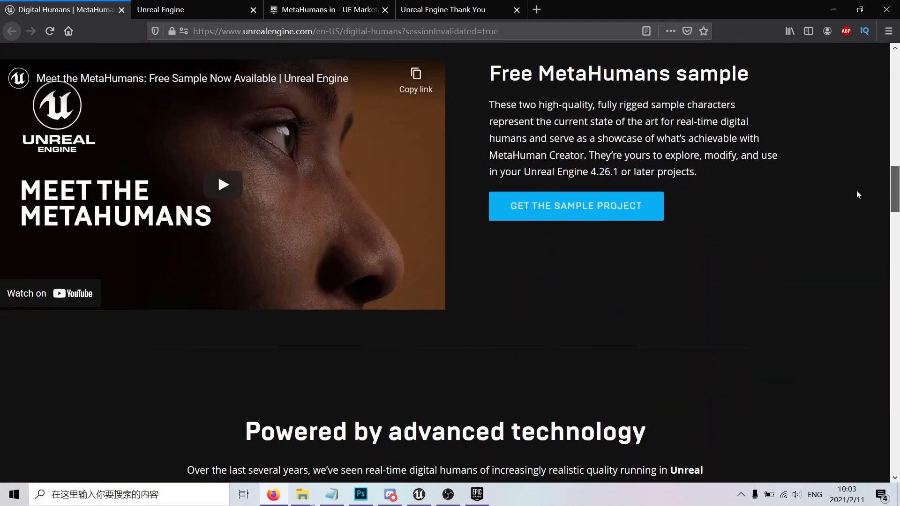
pyautogui.scroll(-3)
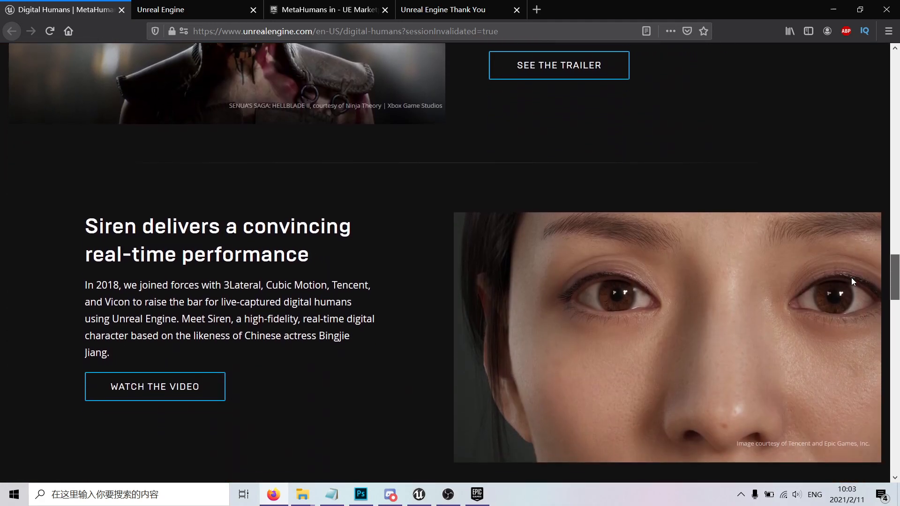
pyautogui.scroll(-3)
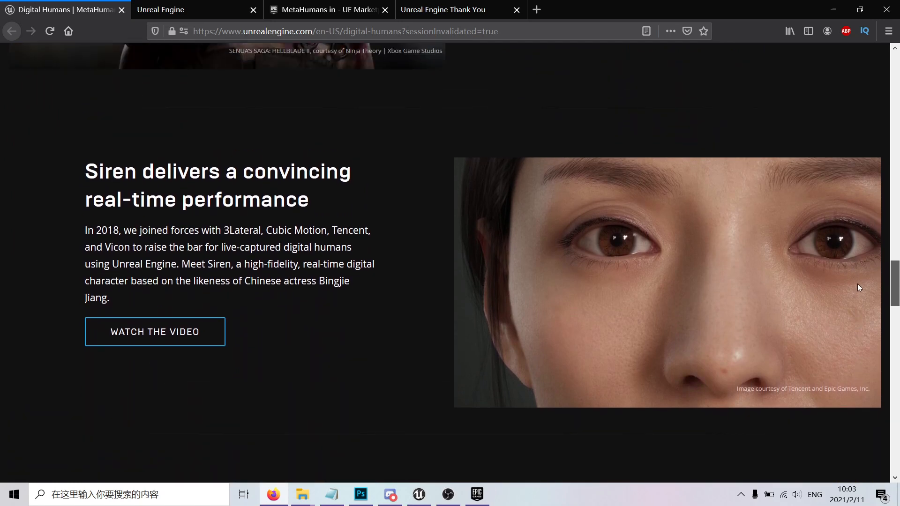
pyautogui.moveTo(662, 267)
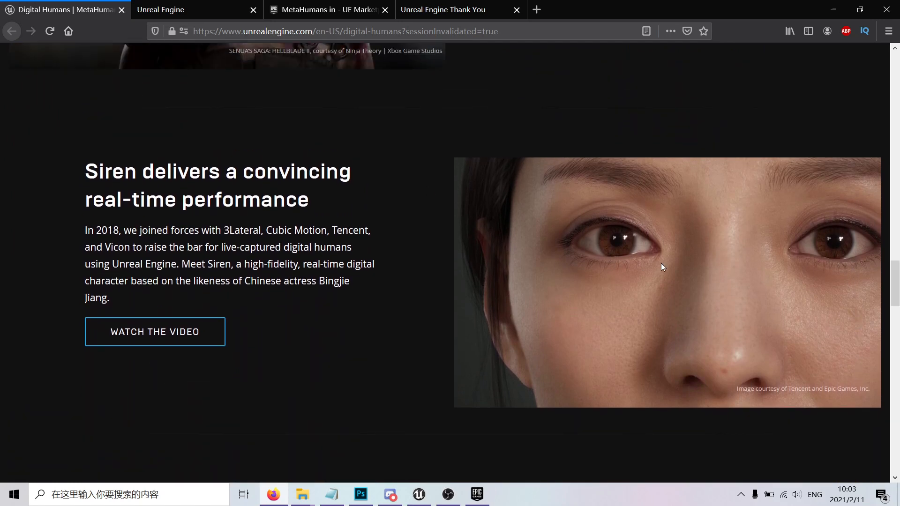
pyautogui.scroll(-3)
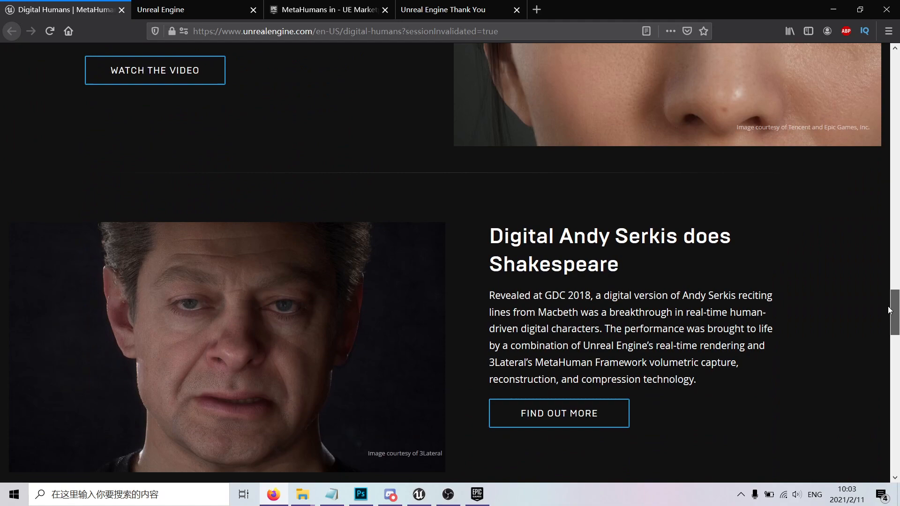
pyautogui.scroll(-3)
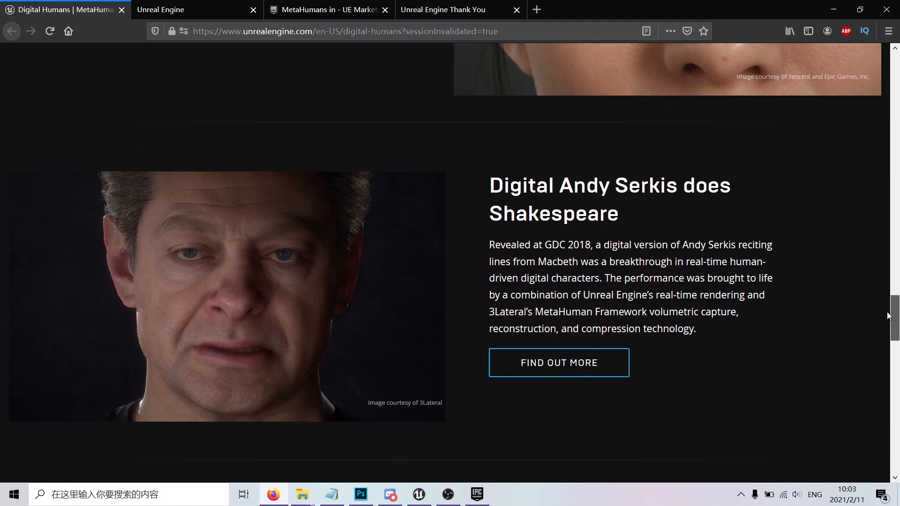
pyautogui.scroll(-3)
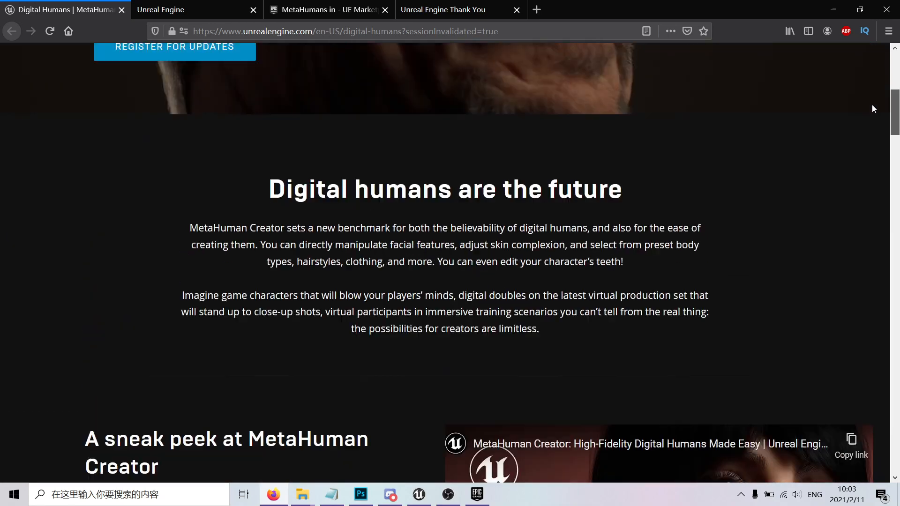
# Step: Bring up the MetaHumans marketplace listing, then return to the Unreal Editor
pyautogui.scroll(3)
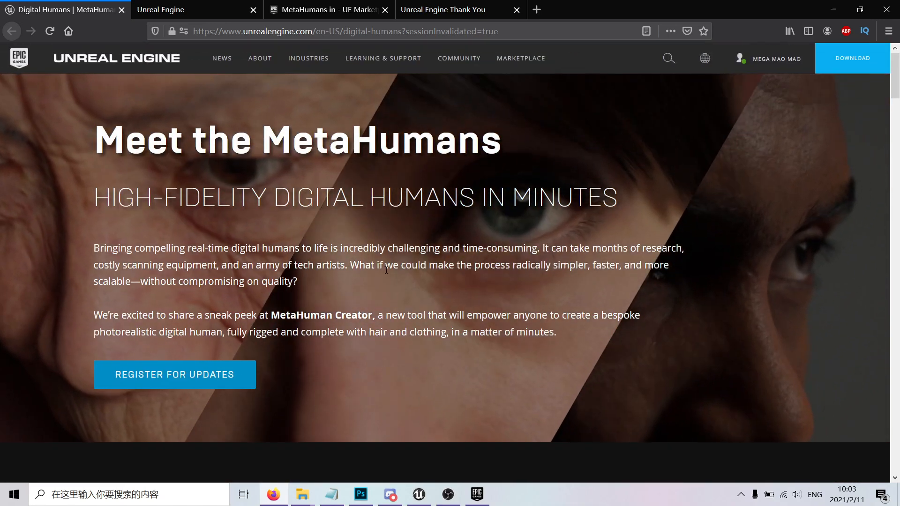
pyautogui.moveTo(192, 384)
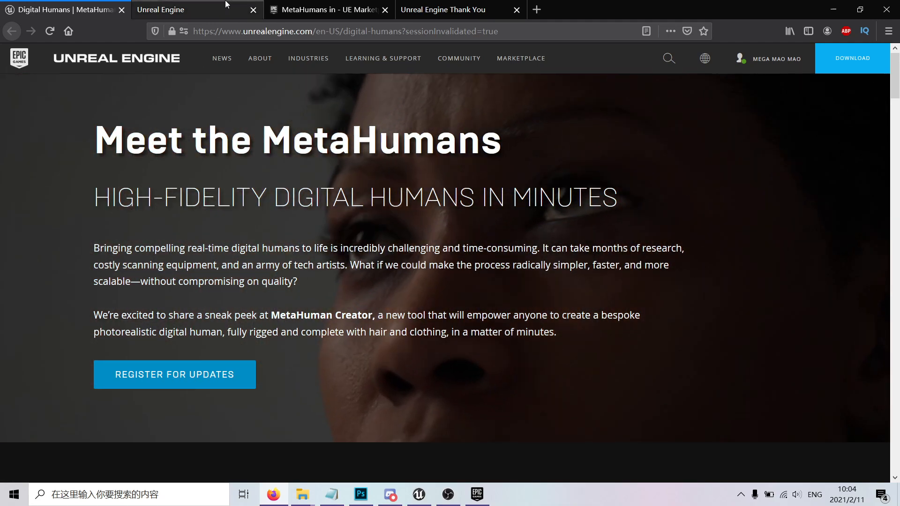
pyautogui.click(328, 9)
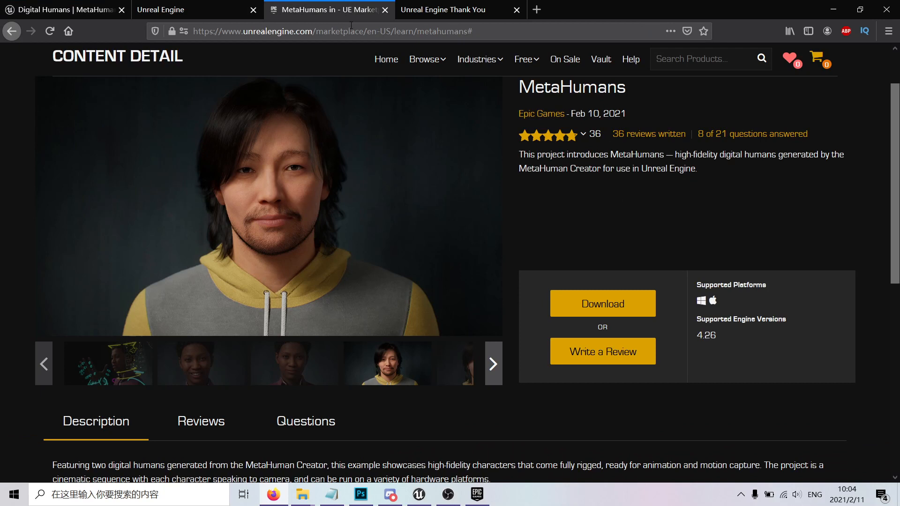
pyautogui.moveTo(625, 140)
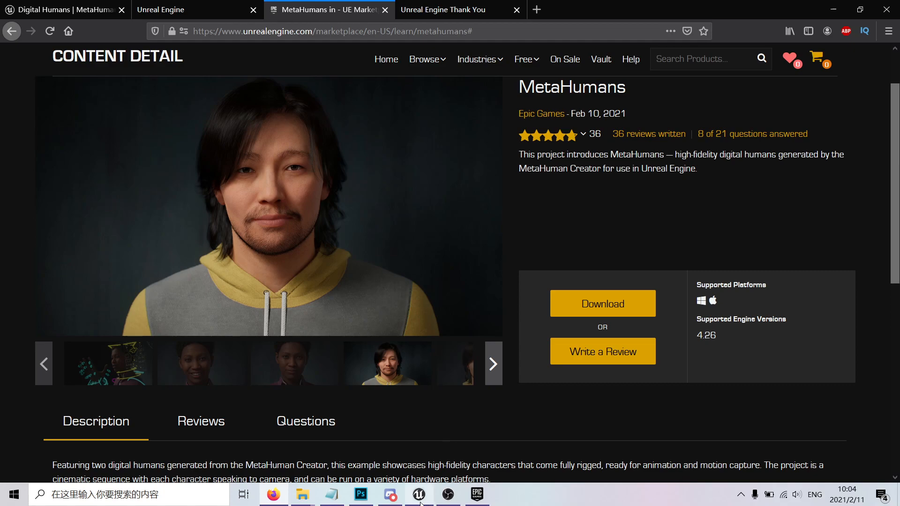
pyautogui.click(419, 494)
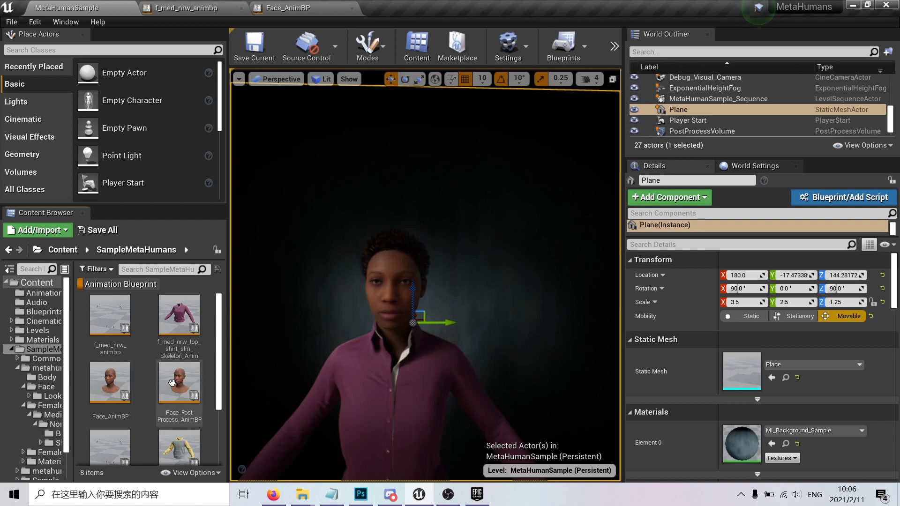
pyautogui.moveTo(206, 371)
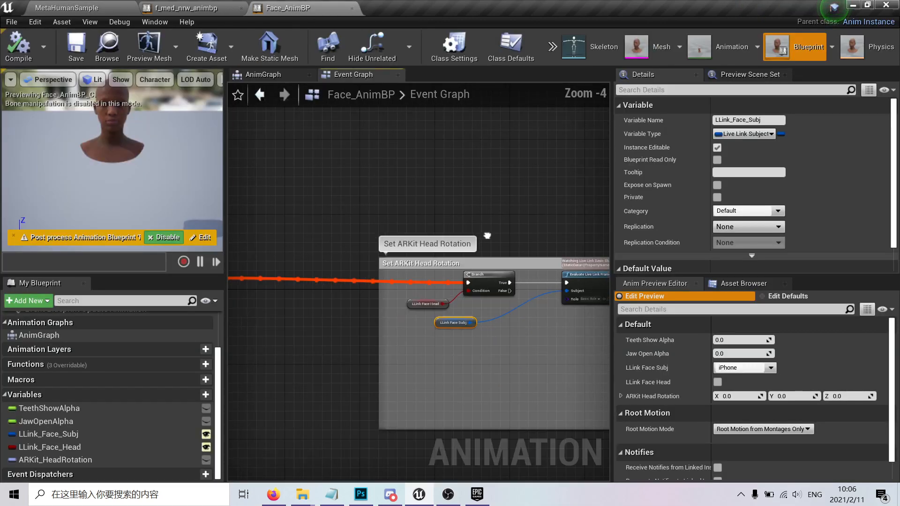
# Step: Review Face_AnimBP's AnimGraph and Event Graph, then return to the MetaHumanSample level
pyautogui.scroll(3)
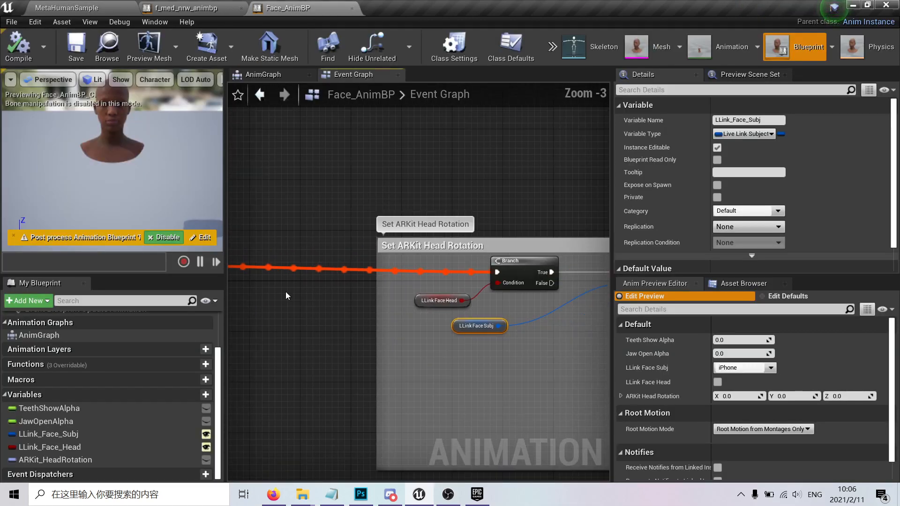
pyautogui.click(263, 74)
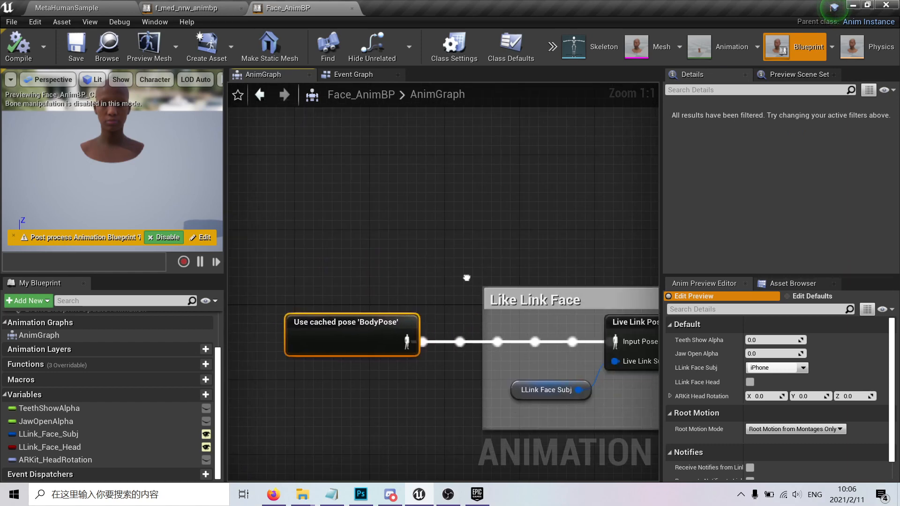
pyautogui.scroll(-3)
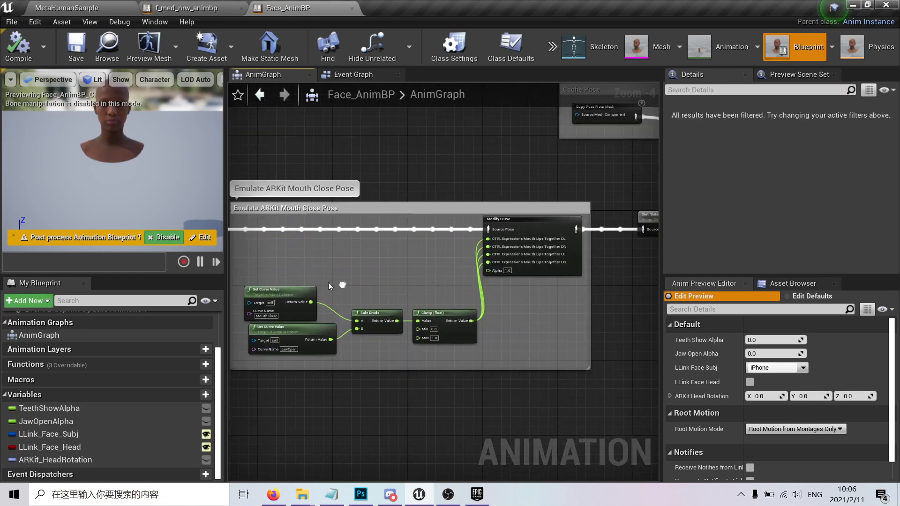
pyautogui.scroll(-3)
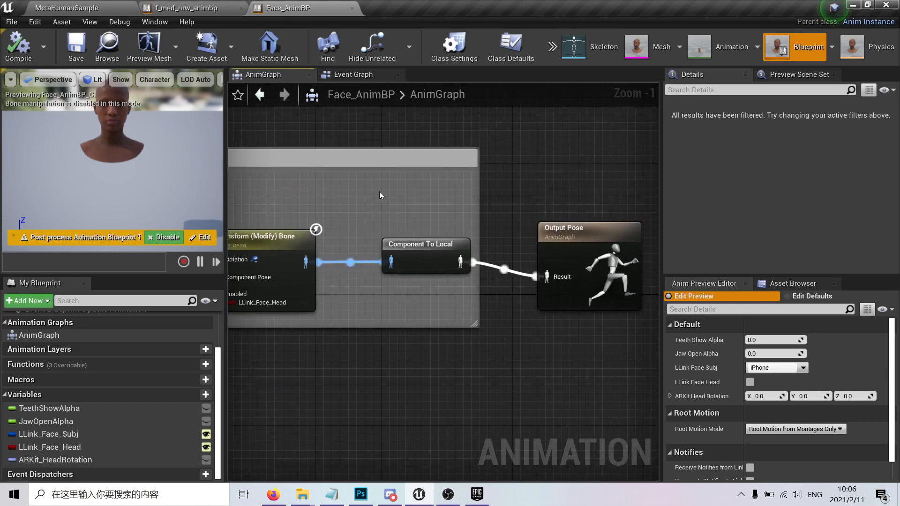
pyautogui.click(354, 74)
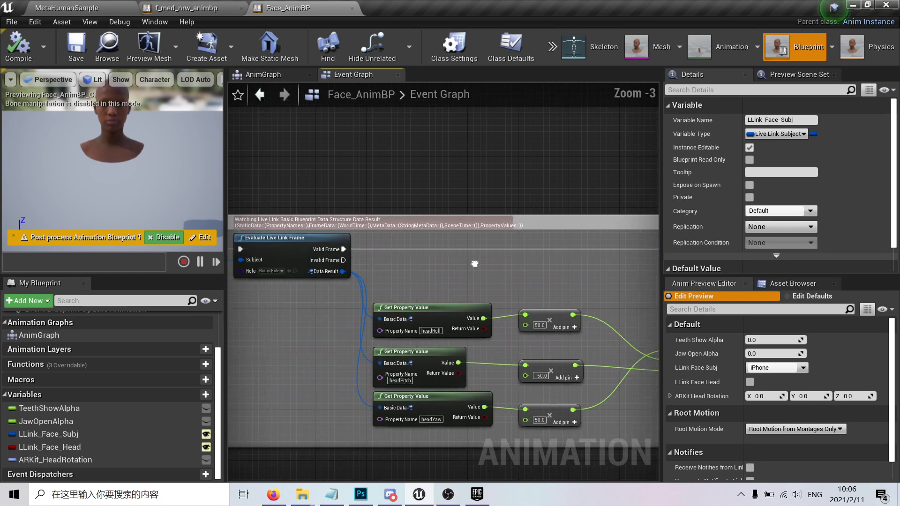
pyautogui.click(66, 8)
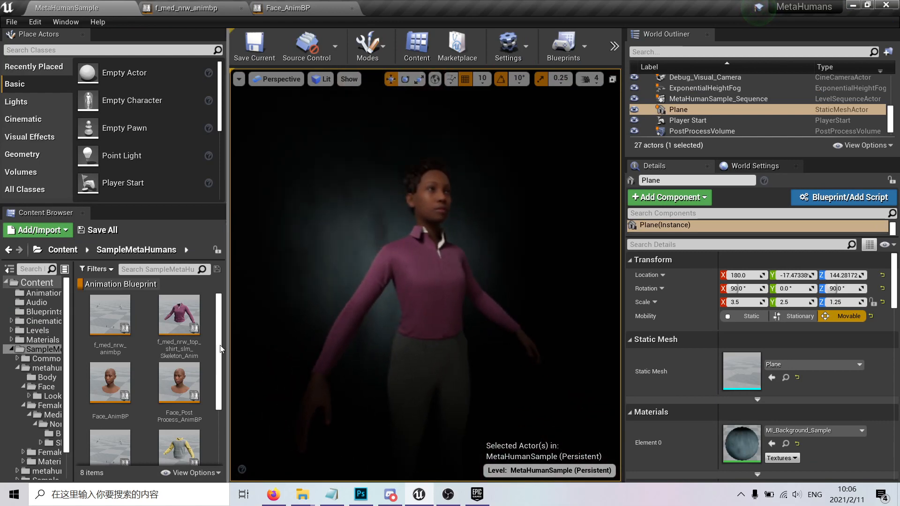
# Step: Add the Material filter and inspect the face control rig actor and its root component
pyautogui.click(96, 269)
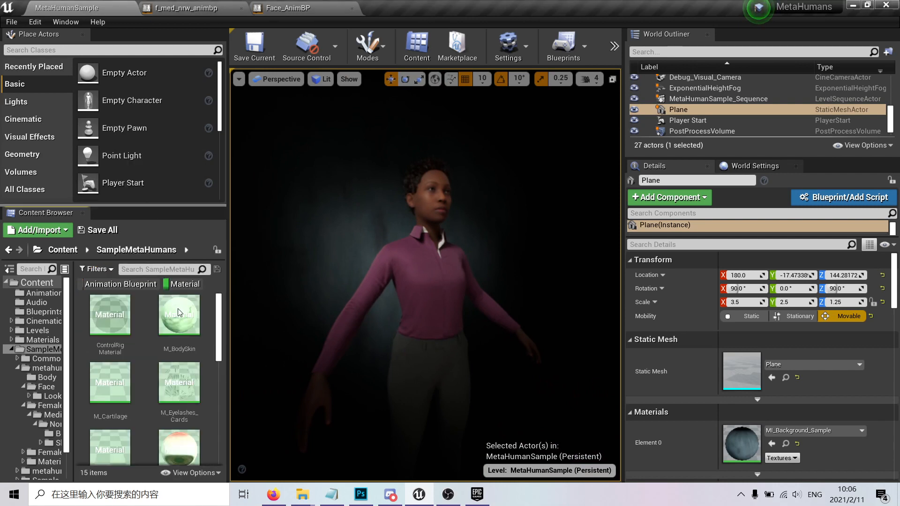
pyautogui.scroll(-3)
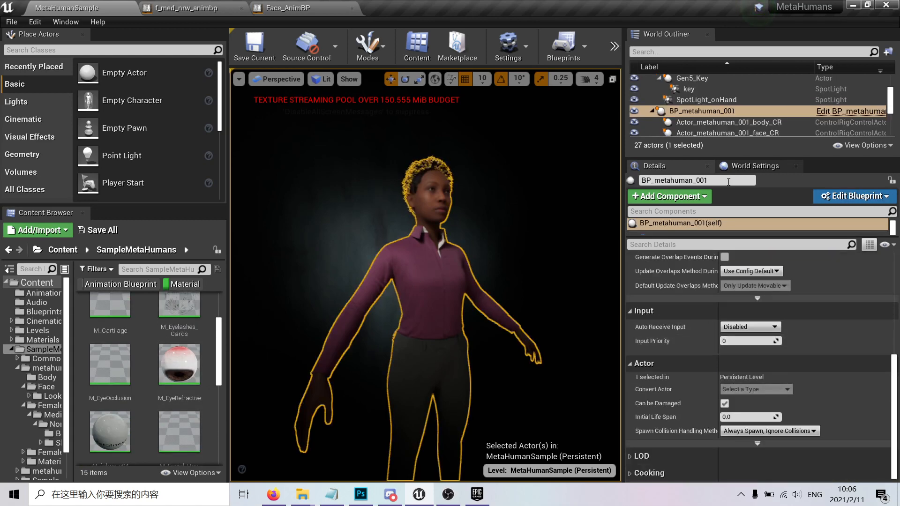
pyautogui.click(727, 132)
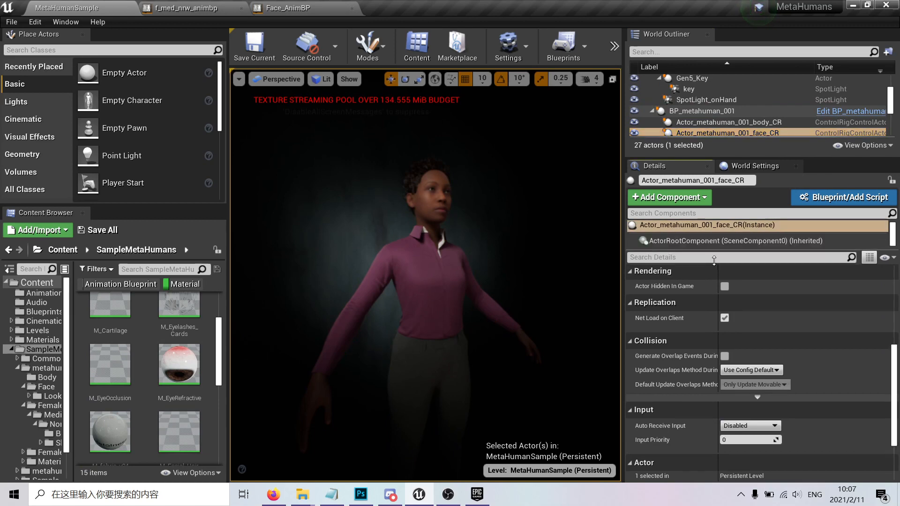
pyautogui.click(721, 240)
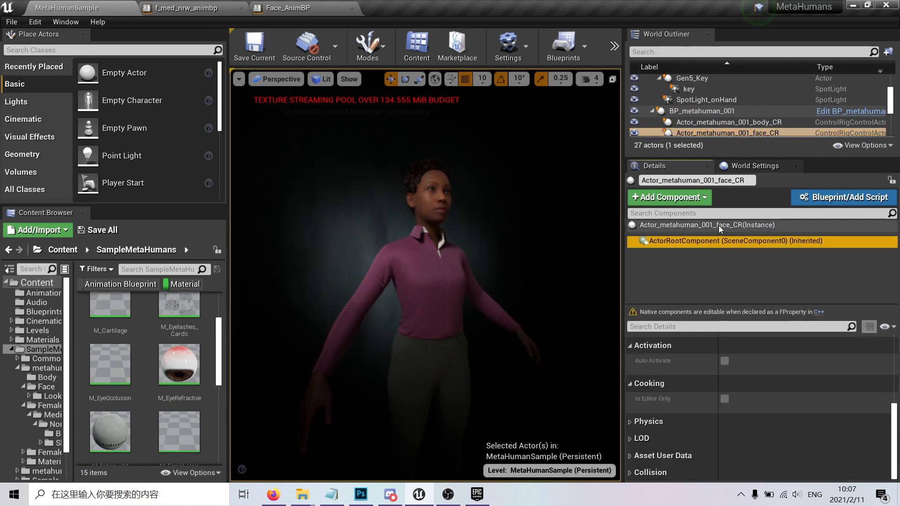
pyautogui.click(707, 225)
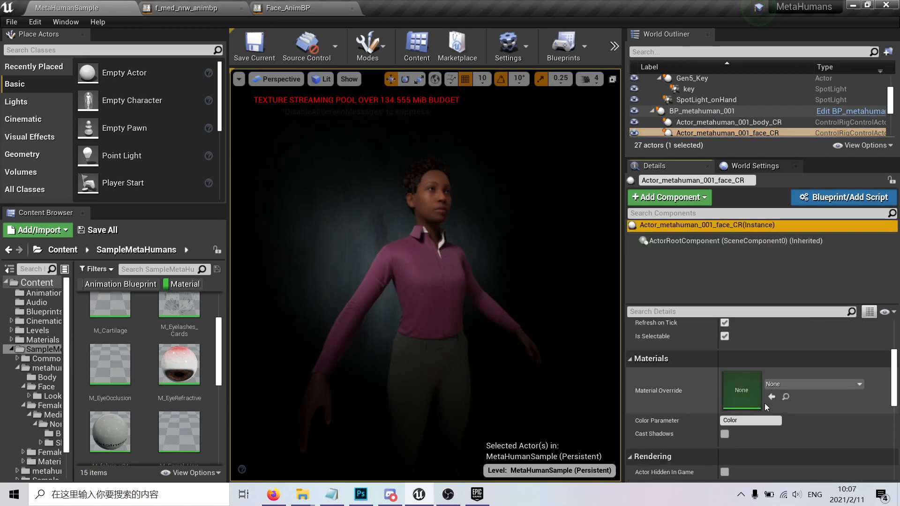
# Step: Add the Material Instance filter to list the M_BodySynthesized instances
pyautogui.scroll(-3)
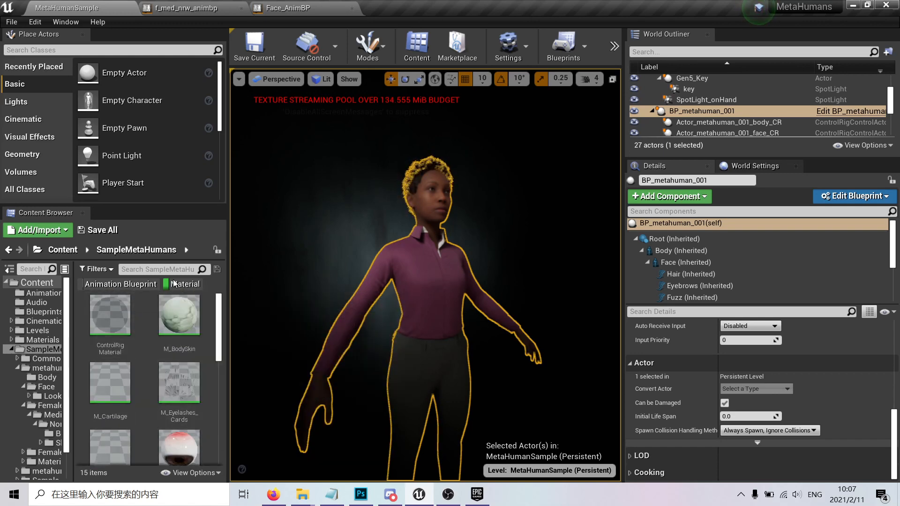
pyautogui.click(96, 269)
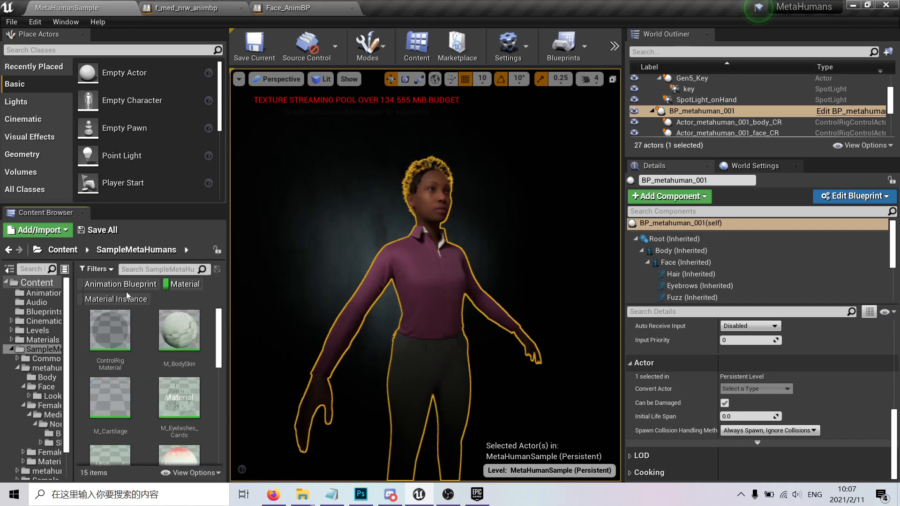
pyautogui.click(116, 299)
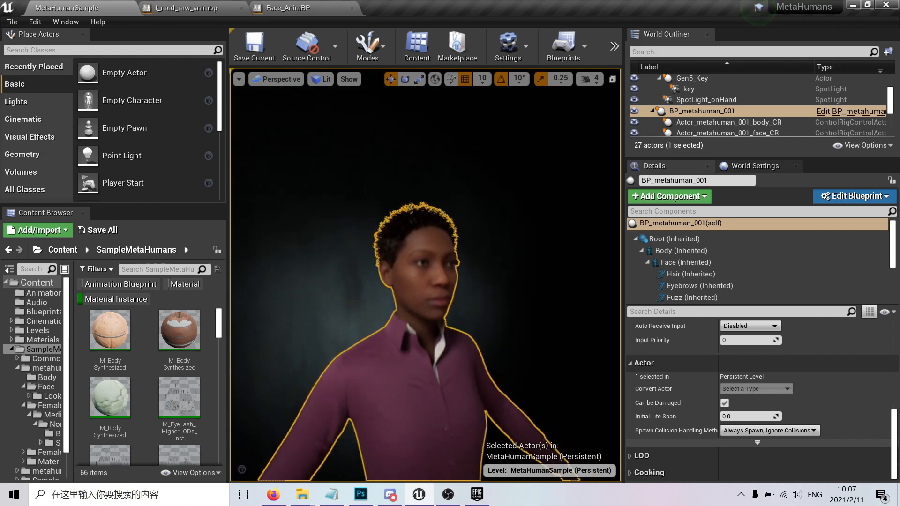
pyautogui.moveTo(111, 330)
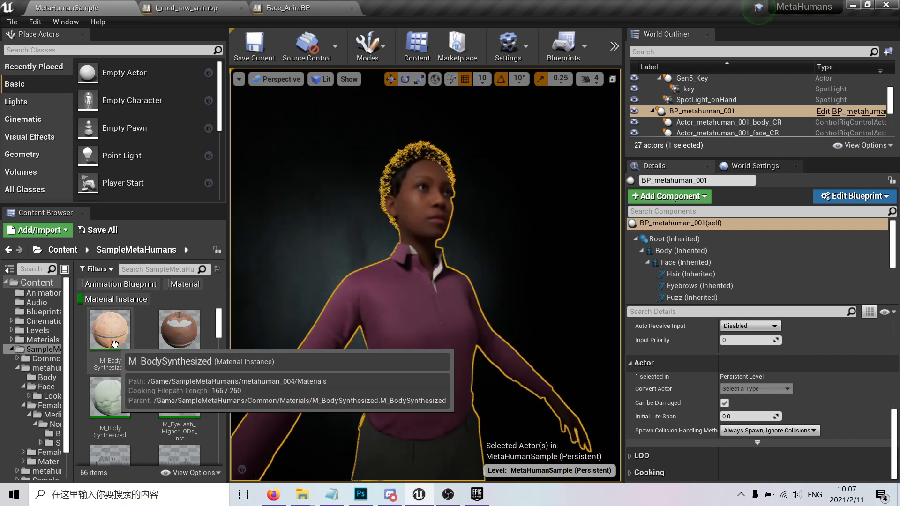
pyautogui.moveTo(156, 376)
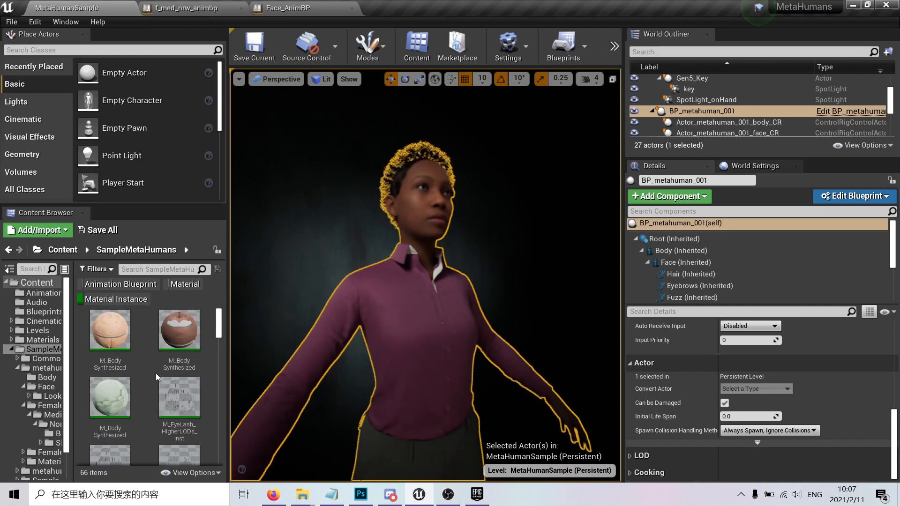
# Step: Open the M_BodySynthesized instance, its parent, and the M_BodySkin material graph
pyautogui.doubleClick(109, 330)
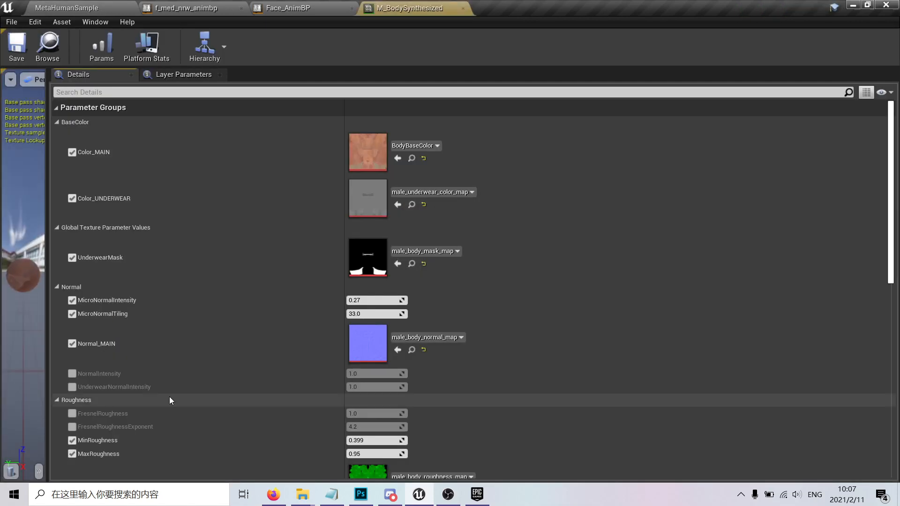
pyautogui.scroll(-3)
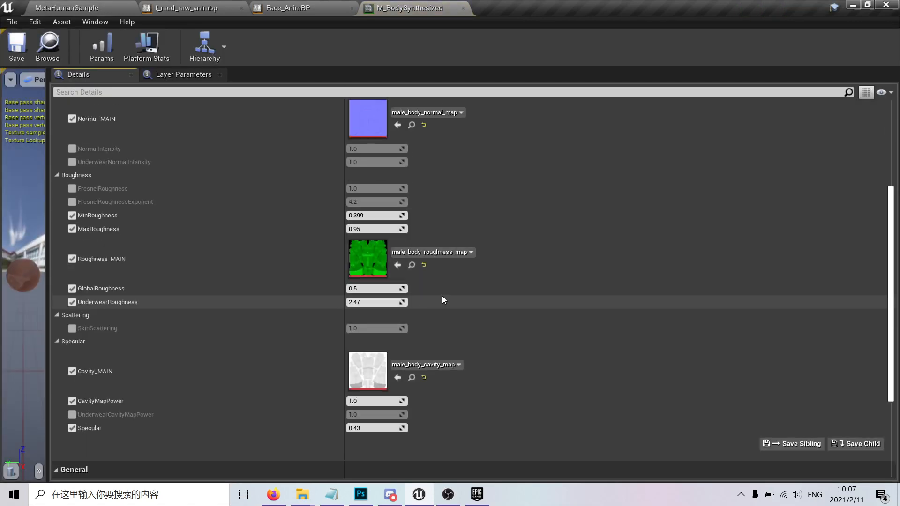
pyautogui.click(519, 7)
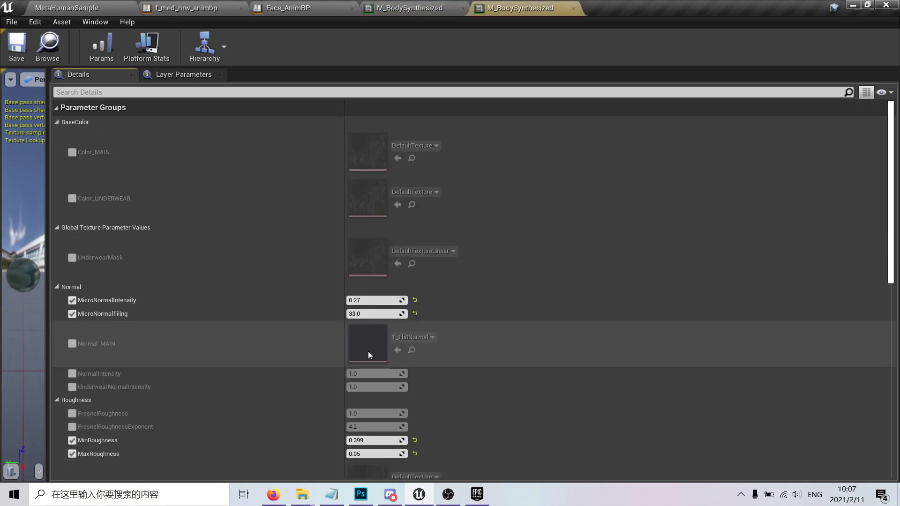
pyautogui.click(617, 8)
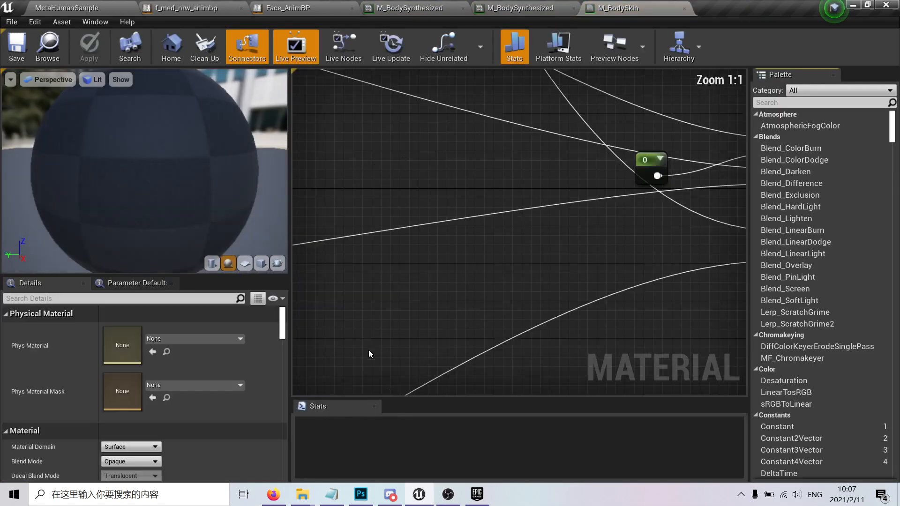
pyautogui.scroll(-3)
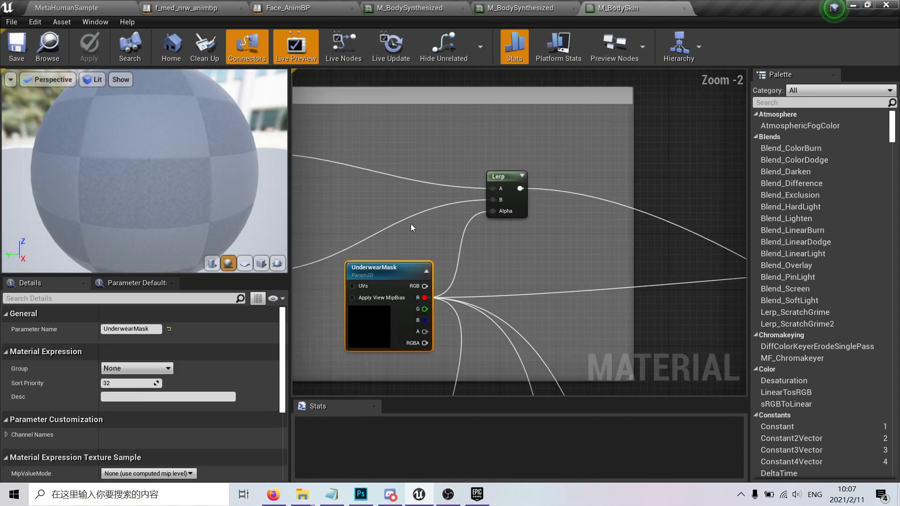
# Step: Cycle through the body material, Face_AnimBP and f_med_nrw_animbp tabs, ending on the level
pyautogui.click(67, 8)
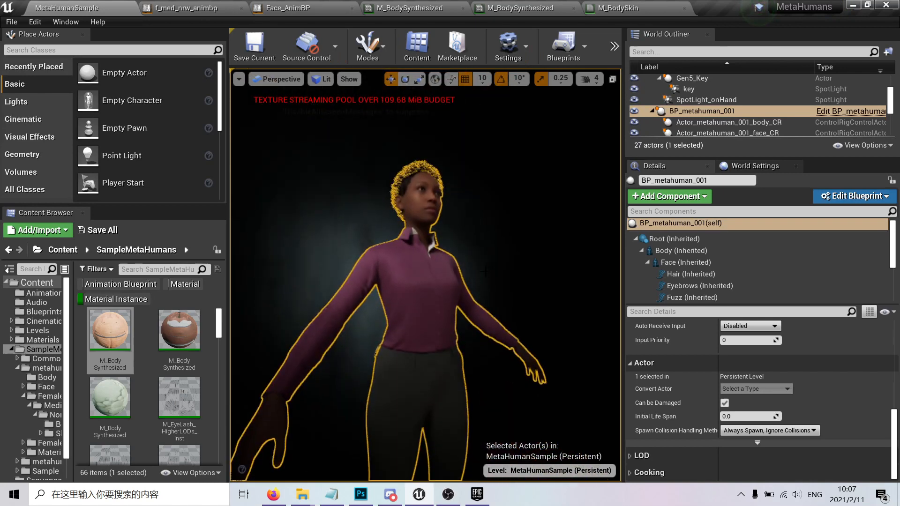
pyautogui.click(408, 8)
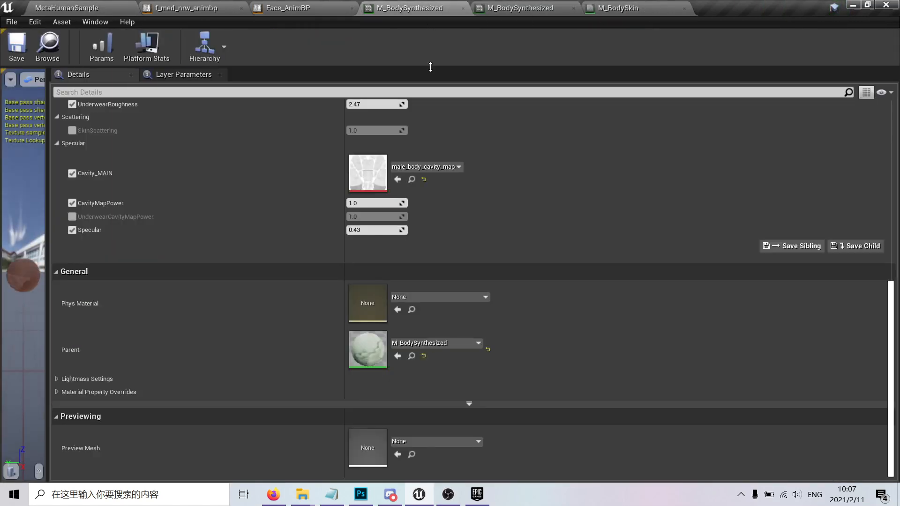
pyautogui.click(293, 8)
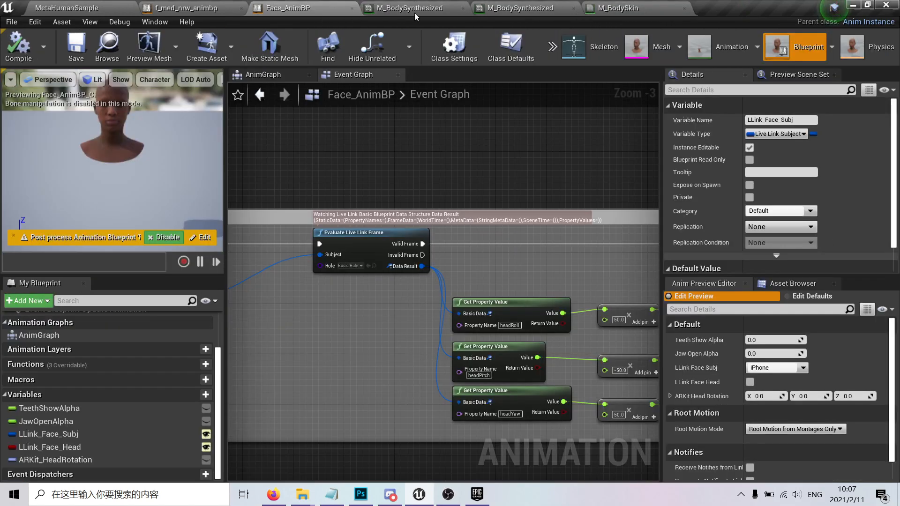
pyautogui.click(192, 8)
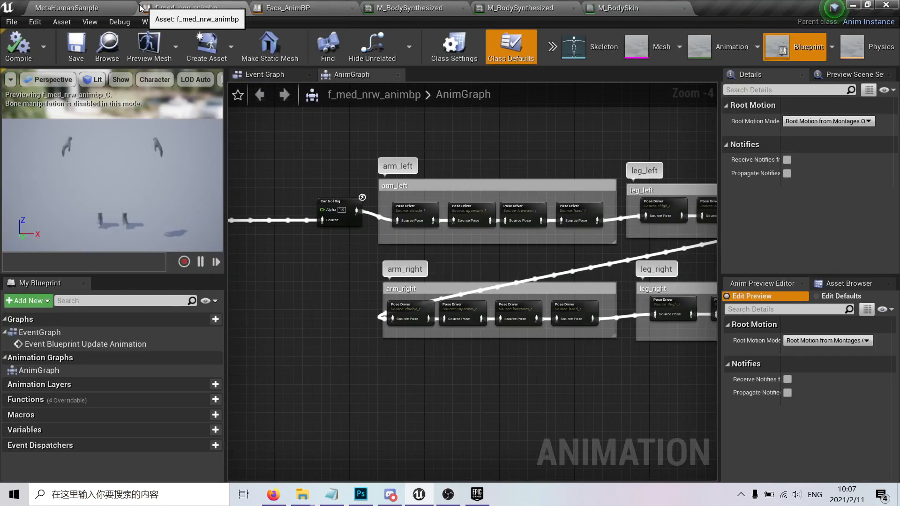
pyautogui.click(68, 7)
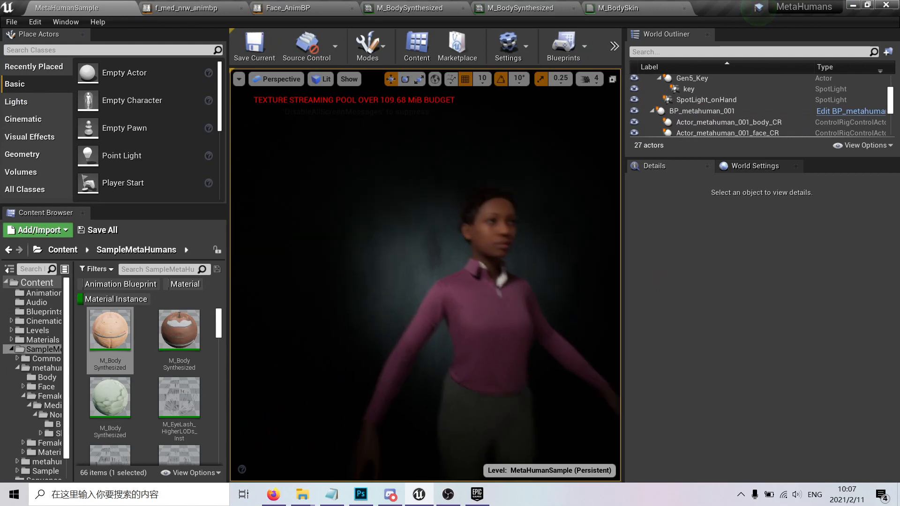